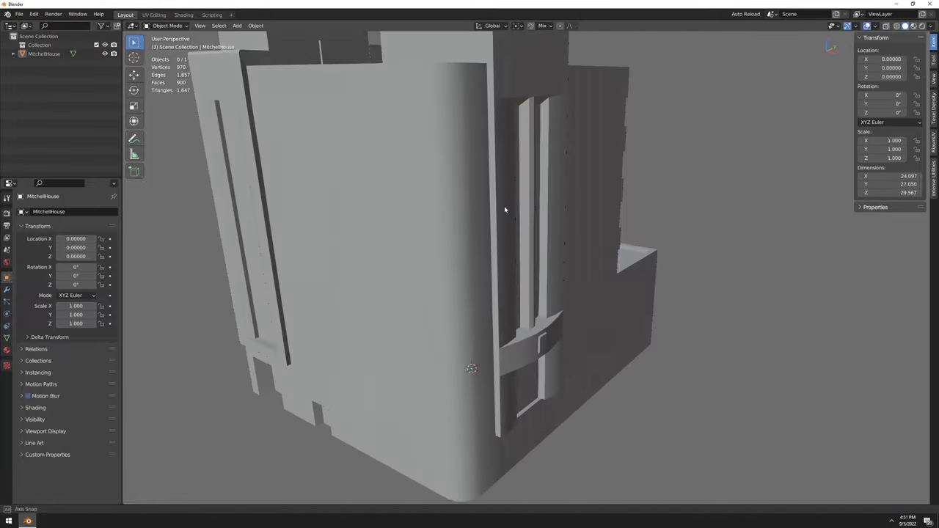
Step: Orbit the viewport until the building is seen straight on from the front
{"action": "left_click_drag", "start_coordinate": [504, 210], "coordinate": [779, 120]}
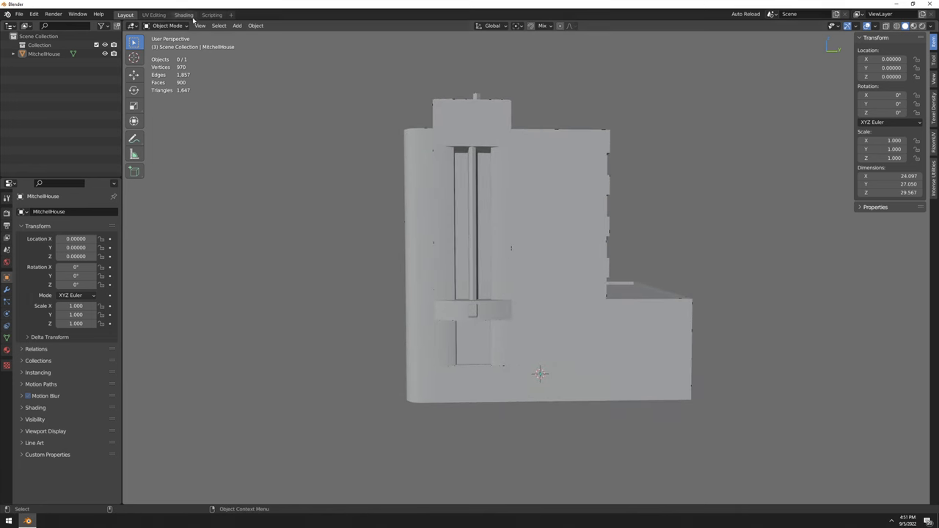
Step: Switch to the Shading workspace showing the mitchellhouse_n.png normal map feeding the shader
{"action": "left_click", "coordinate": [185, 15]}
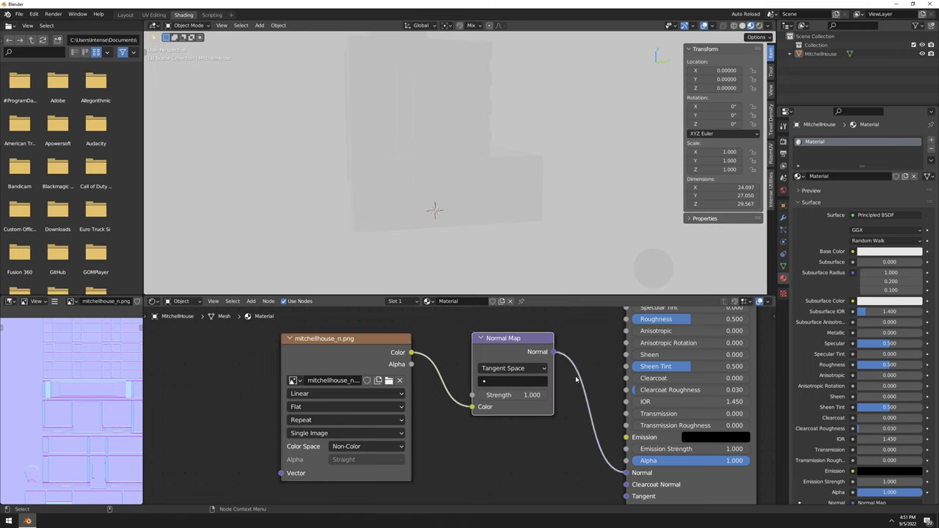
{"action": "mouse_move", "coordinate": [510, 396]}
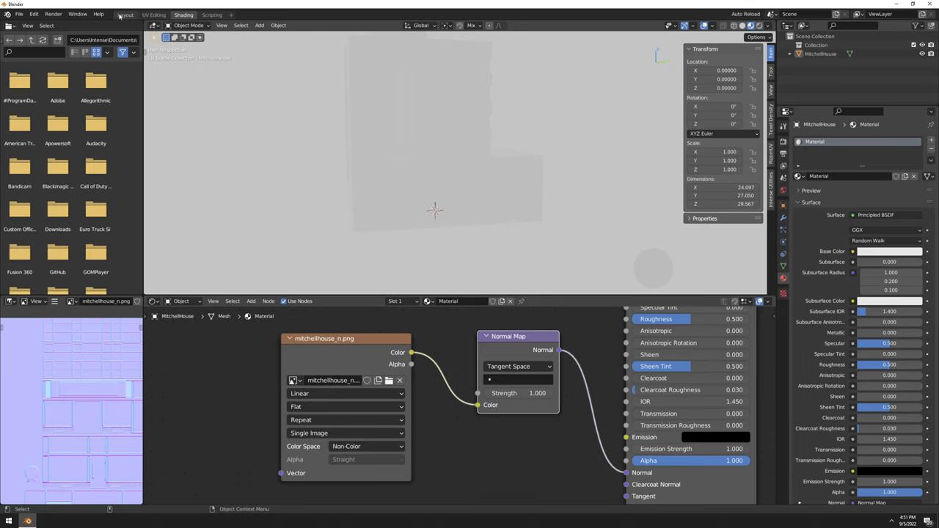
{"action": "mouse_move", "coordinate": [129, 14]}
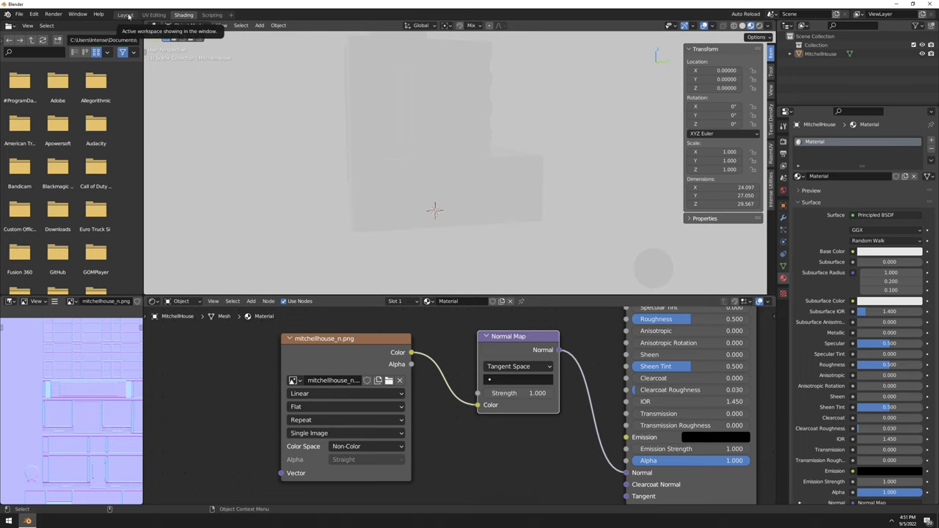
Step: Go back to the Layout workspace and set viewport shading to Material Preview
{"action": "left_click", "coordinate": [129, 13]}
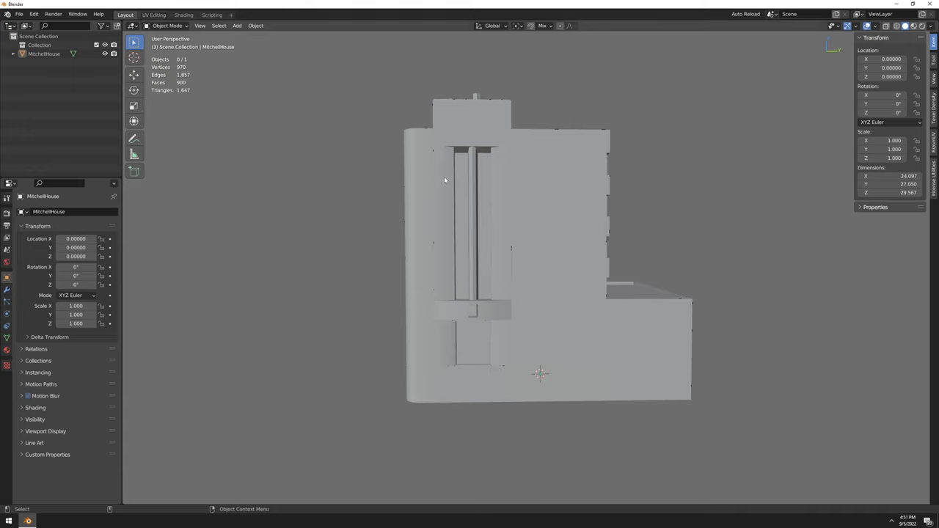
{"action": "mouse_move", "coordinate": [798, 94]}
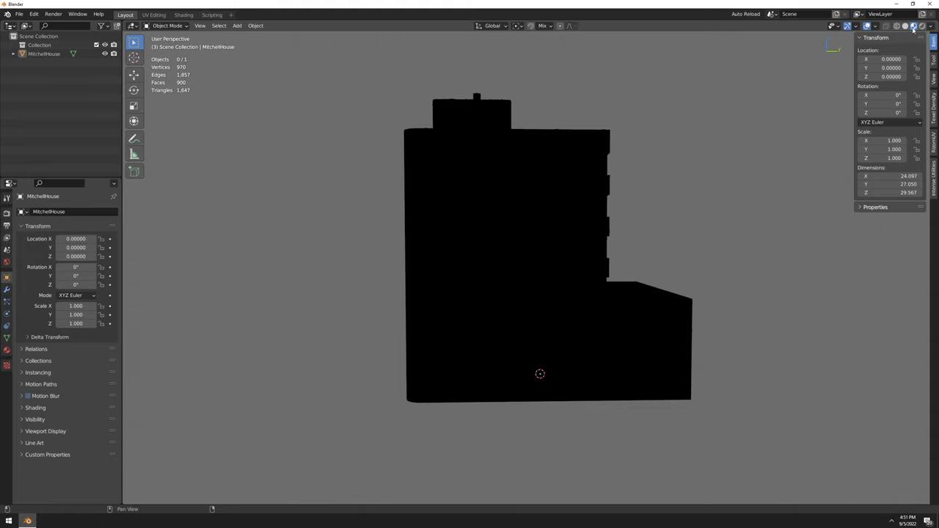
{"action": "left_click", "coordinate": [912, 27]}
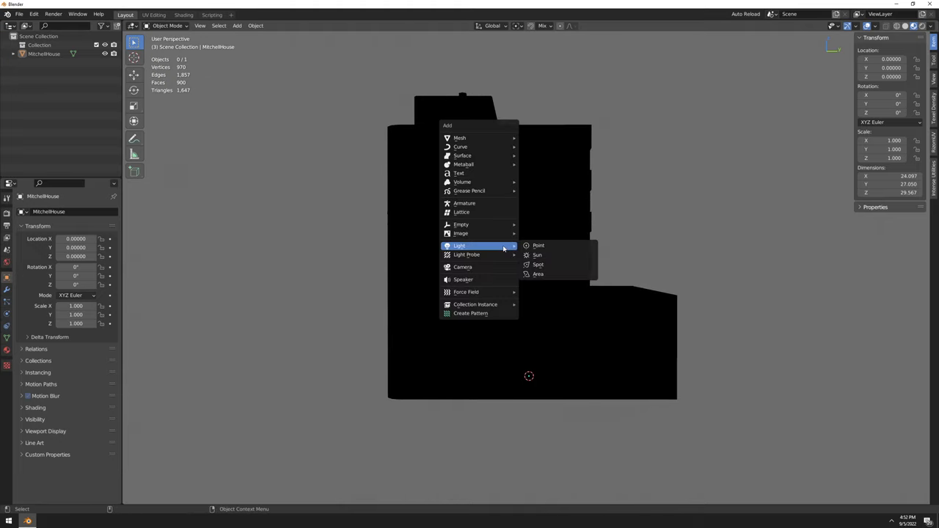
Step: Add a camera aligned to the current view and set its focal length to 20 mm
{"action": "left_click", "coordinate": [462, 267]}
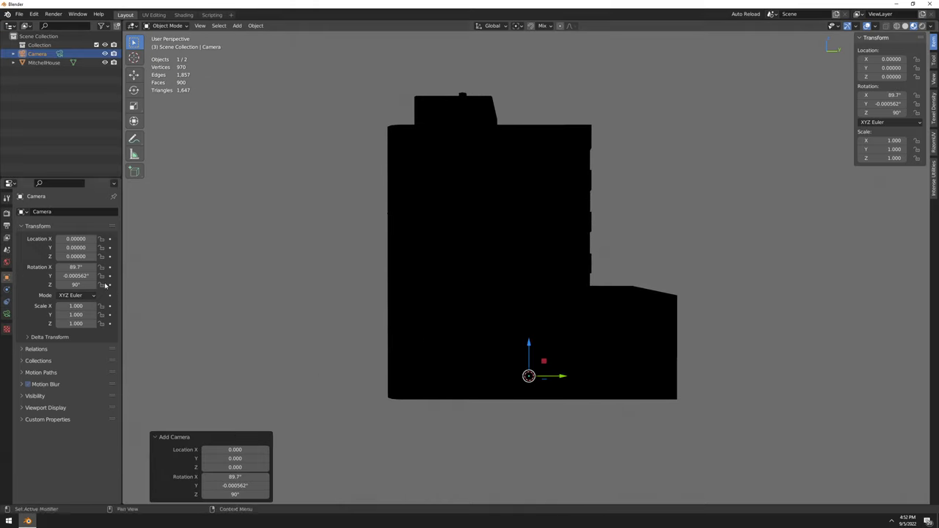
{"action": "left_click", "coordinate": [343, 317]}
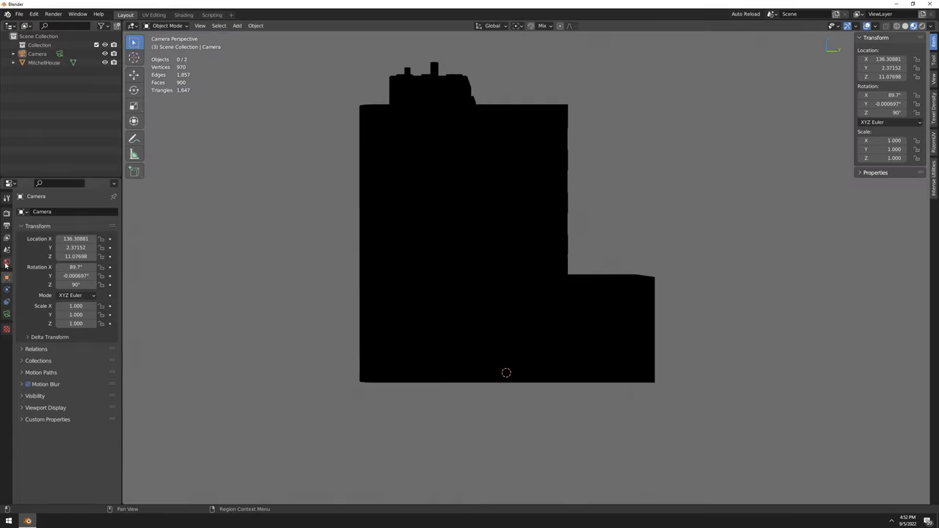
{"action": "left_click", "coordinate": [6, 319]}
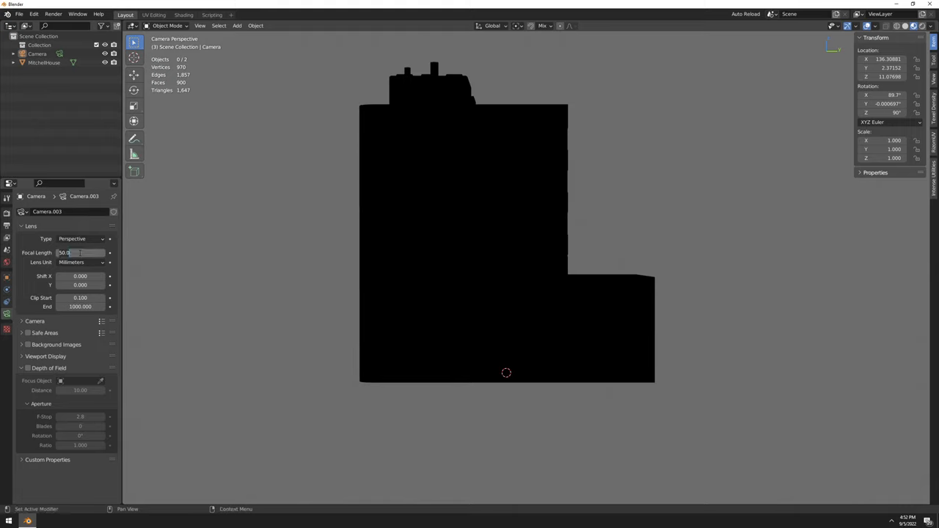
{"action": "type", "text": "20.0000"}
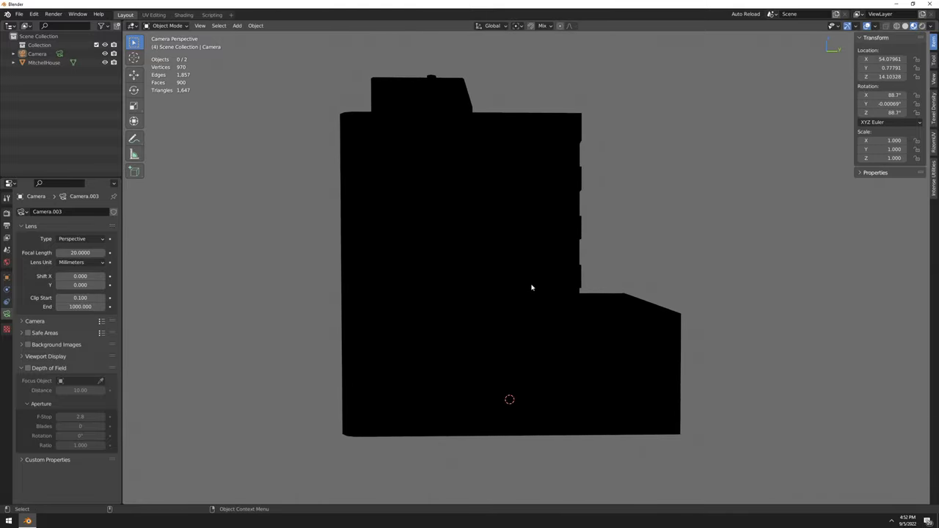
{"action": "mouse_move", "coordinate": [372, 211]}
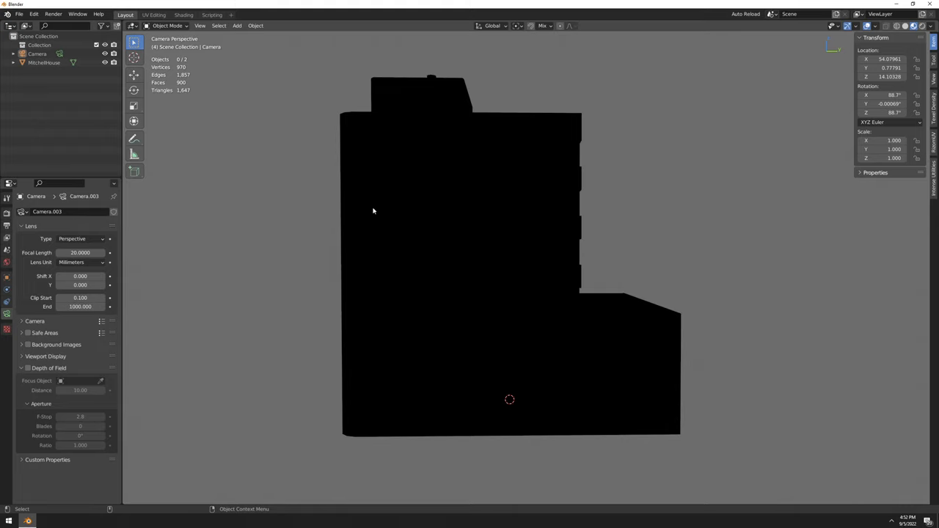
Step: Add a sun lamp and set its rotation to 60 degrees so the facade is lit
{"action": "left_click", "coordinate": [236, 27]}
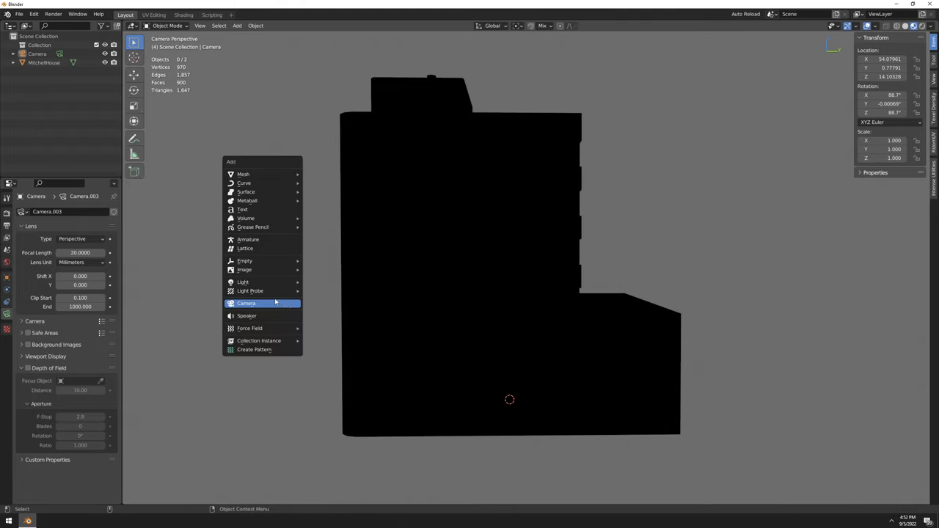
{"action": "mouse_move", "coordinate": [264, 282]}
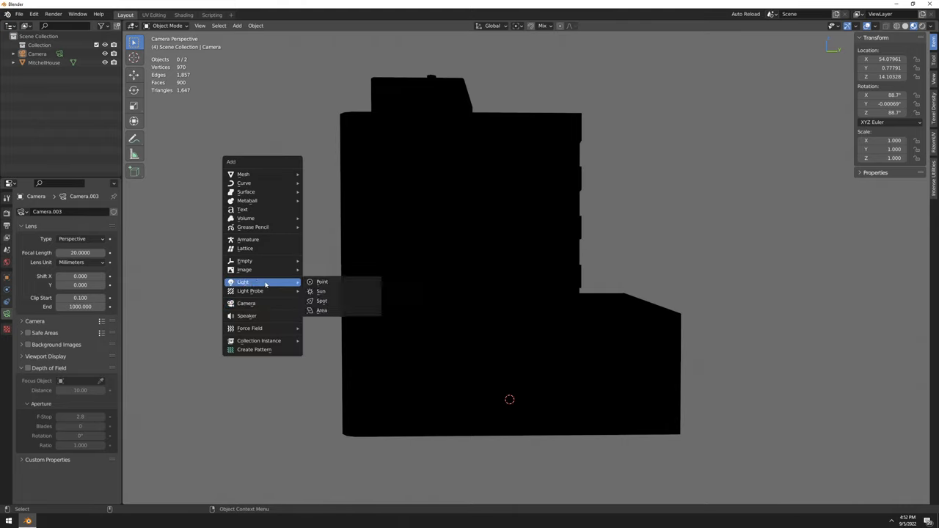
{"action": "left_click", "coordinate": [320, 290]}
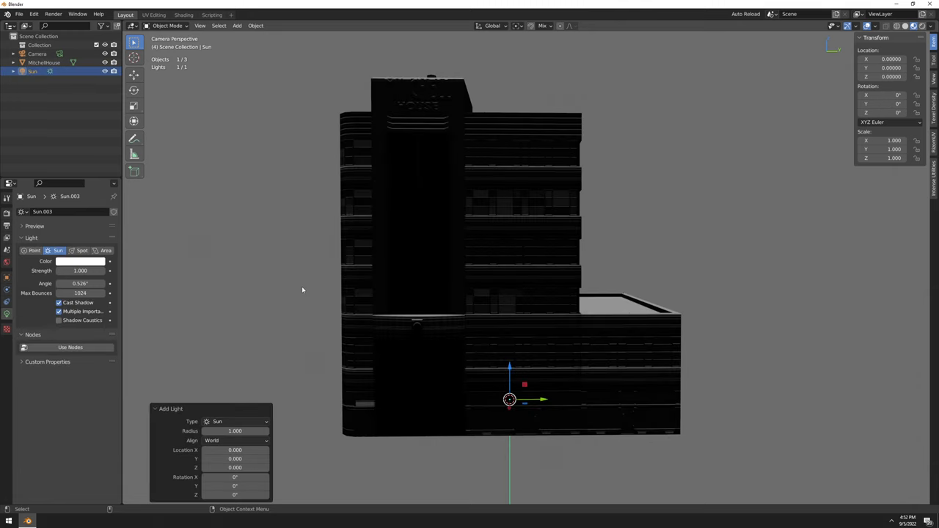
{"action": "mouse_move", "coordinate": [259, 61]}
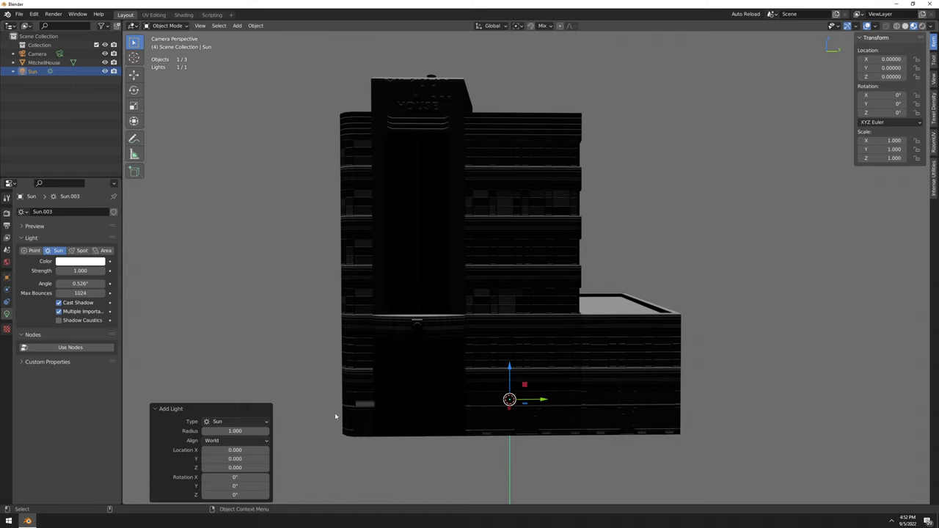
{"action": "mouse_move", "coordinate": [514, 444]}
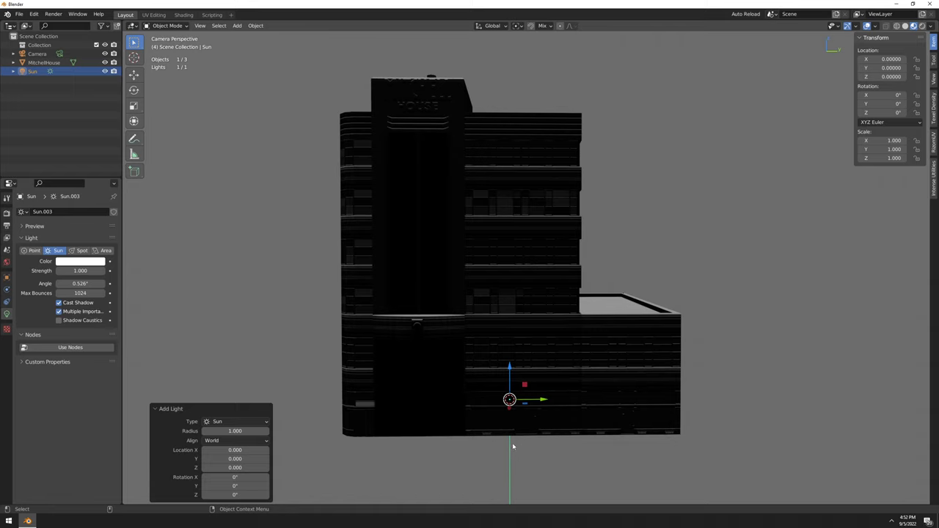
{"action": "mouse_move", "coordinate": [511, 443]}
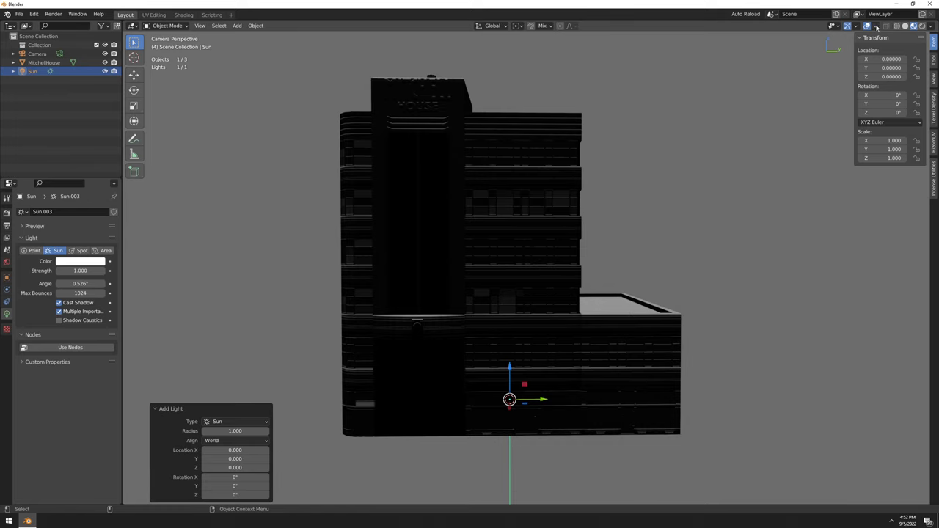
{"action": "left_click", "coordinate": [850, 26]}
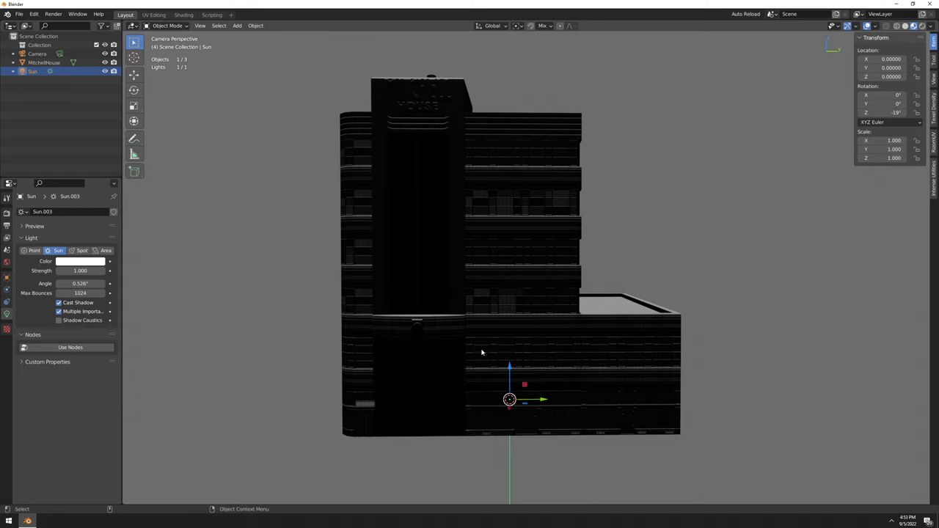
{"action": "mouse_move", "coordinate": [531, 405]}
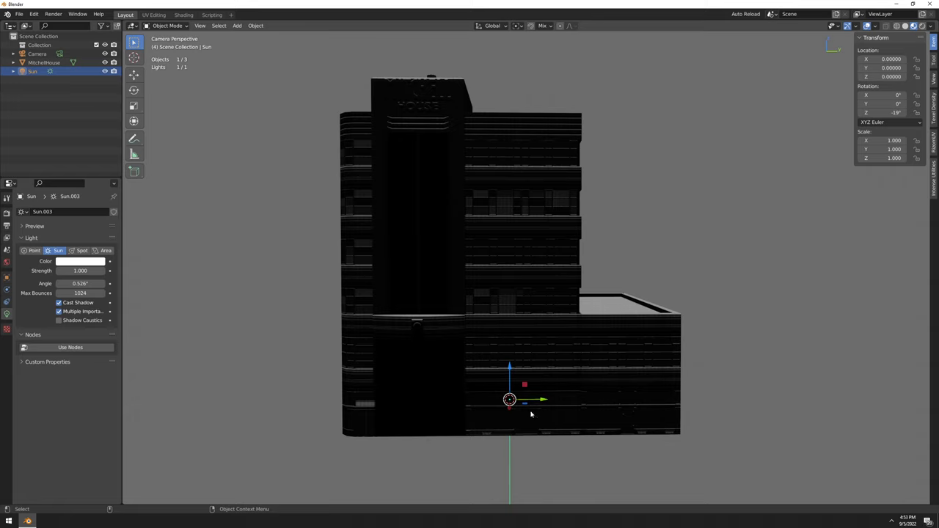
{"action": "mouse_move", "coordinate": [684, 289]}
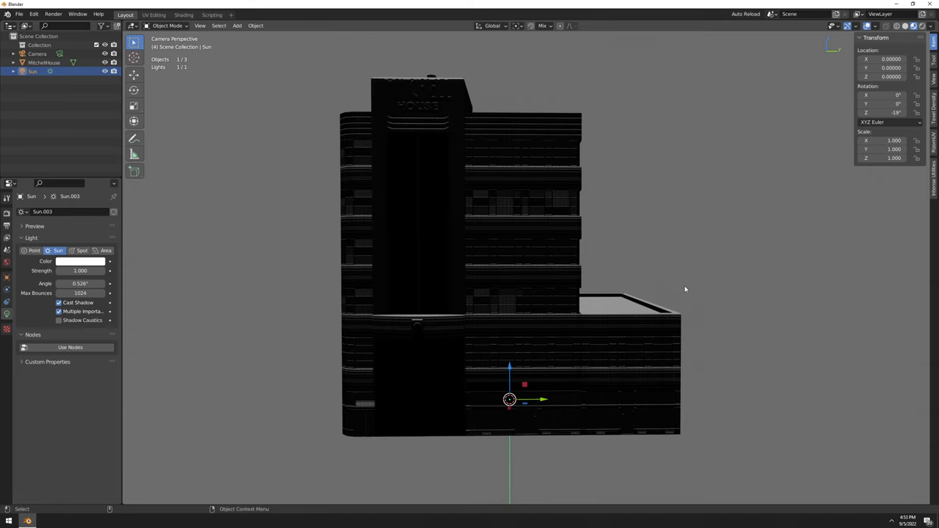
{"action": "left_click", "coordinate": [888, 95]}
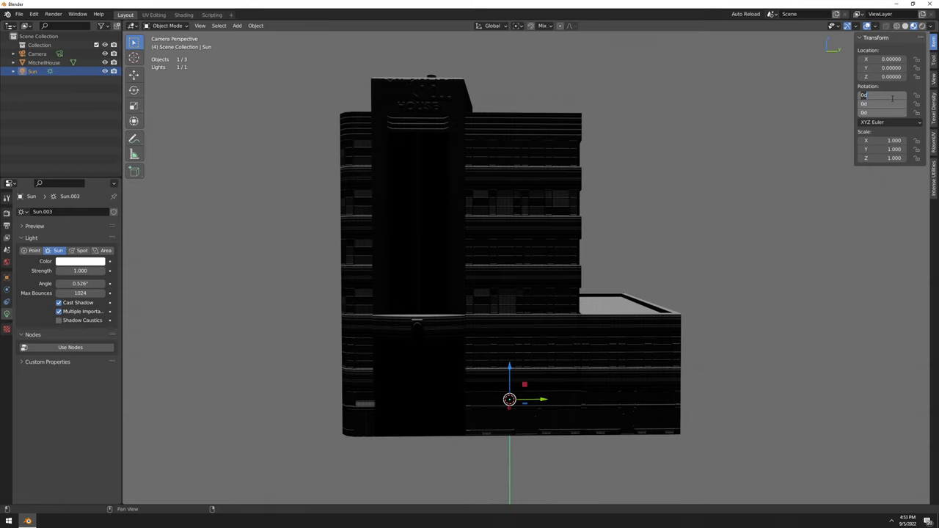
{"action": "type", "text": "60°"}
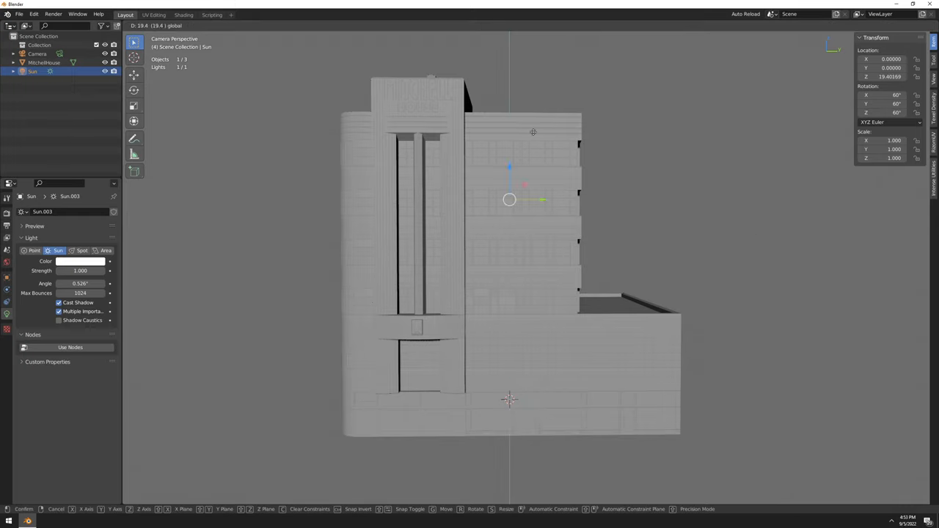
Step: Move the sun lamp higher and off to one side of the building
{"action": "left_click_drag", "start_coordinate": [509, 199], "coordinate": [153, 131]}
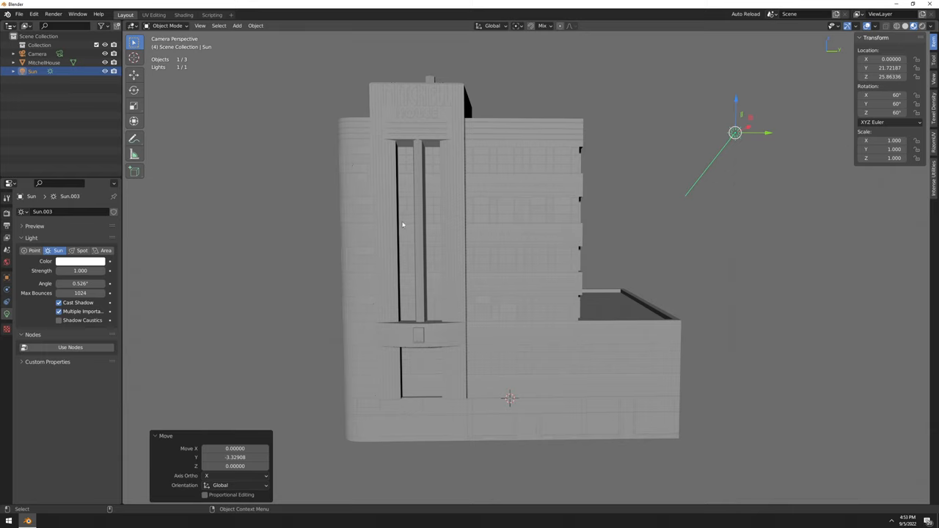
{"action": "mouse_move", "coordinate": [406, 200]}
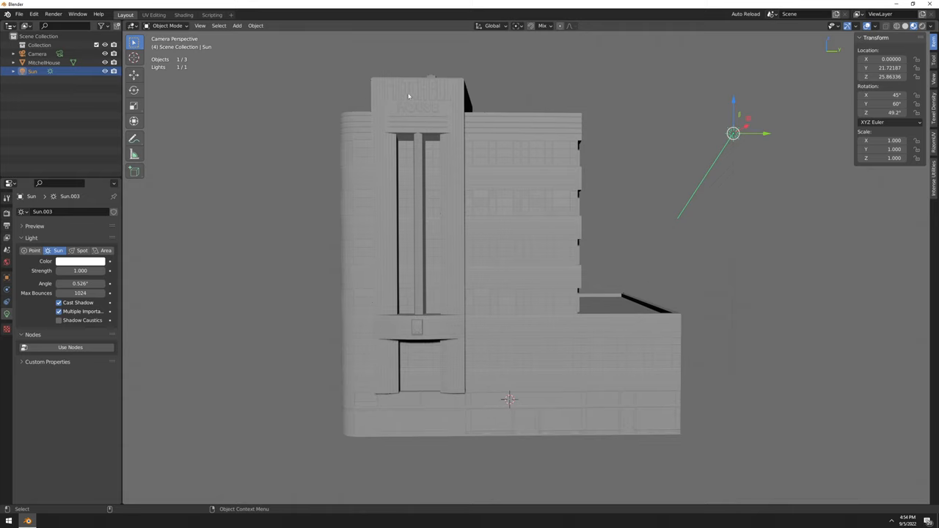
{"action": "mouse_move", "coordinate": [683, 150]}
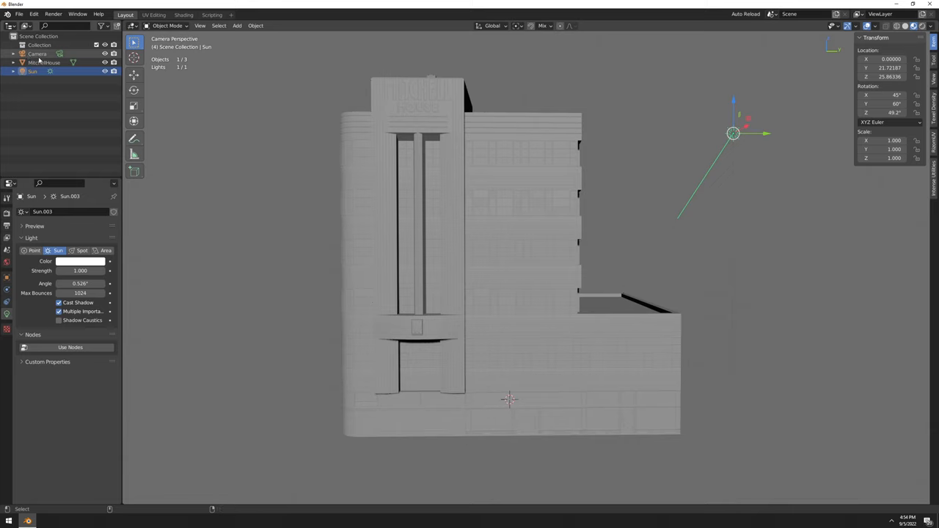
Step: Select the camera as target and parent the sun lamp to it via Parent > Object
{"action": "left_click", "coordinate": [47, 53]}
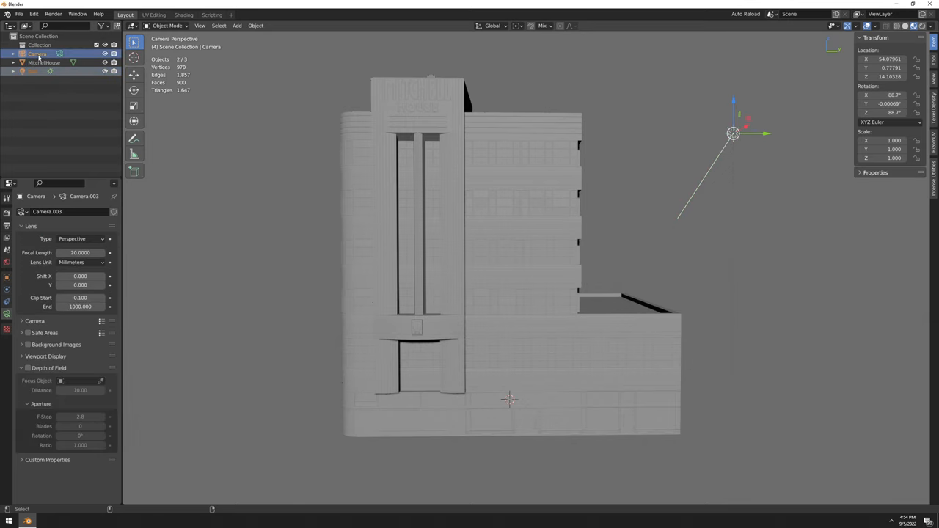
{"action": "right_click", "coordinate": [510, 400]}
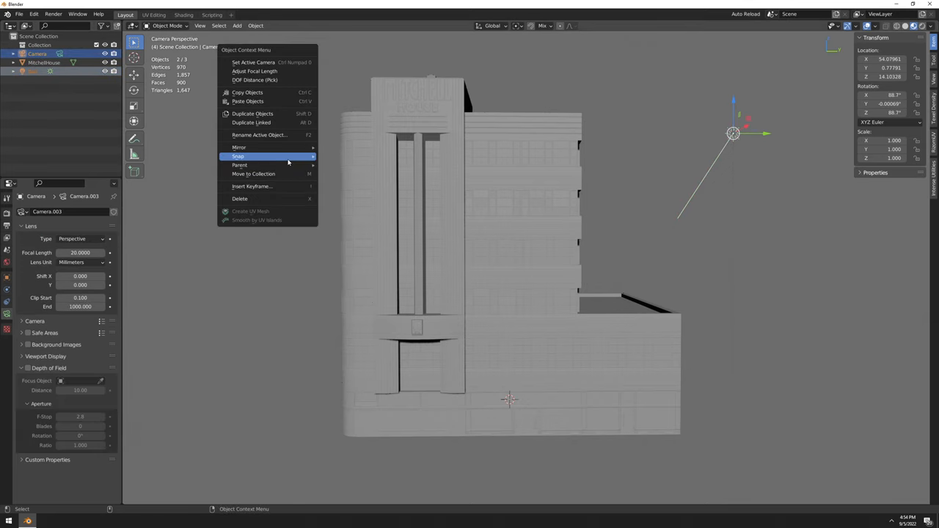
{"action": "left_click", "coordinate": [239, 164]}
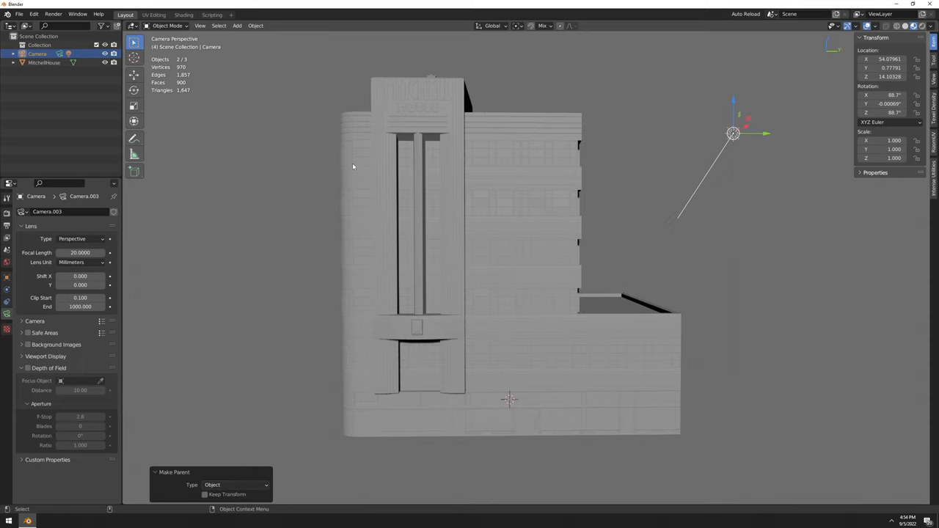
{"action": "mouse_move", "coordinate": [253, 260]}
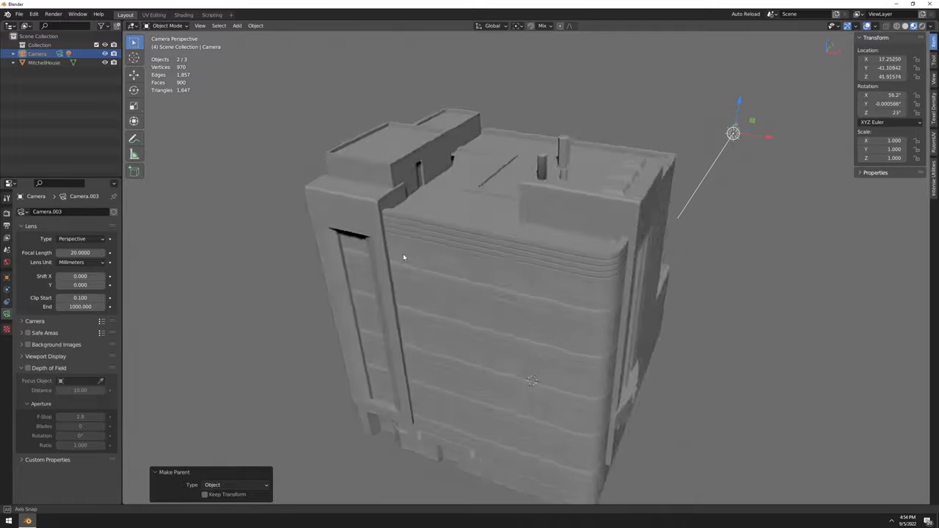
Step: Orbit around the building and zoom in close to the MITCHELL HOUSE lettering
{"action": "left_click_drag", "start_coordinate": [404, 257], "coordinate": [391, 285]}
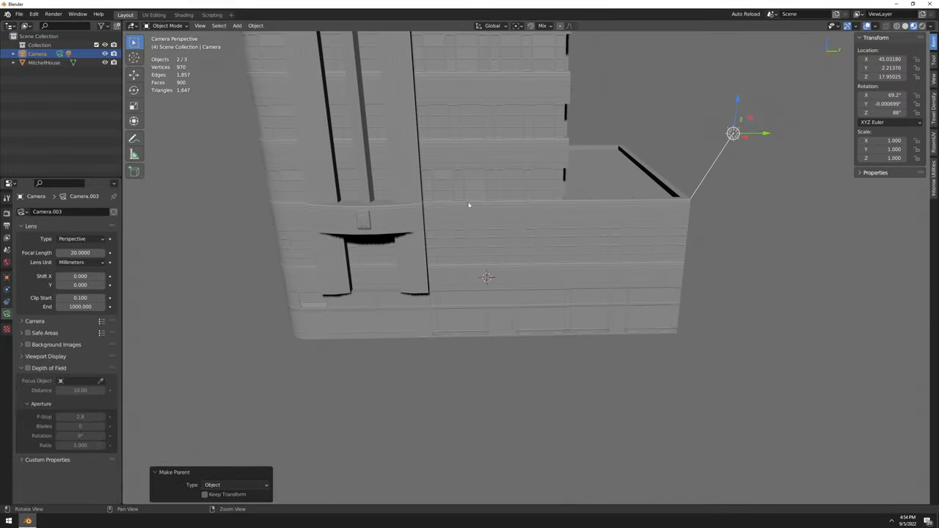
{"action": "left_click_drag", "start_coordinate": [470, 249], "coordinate": [484, 194]}
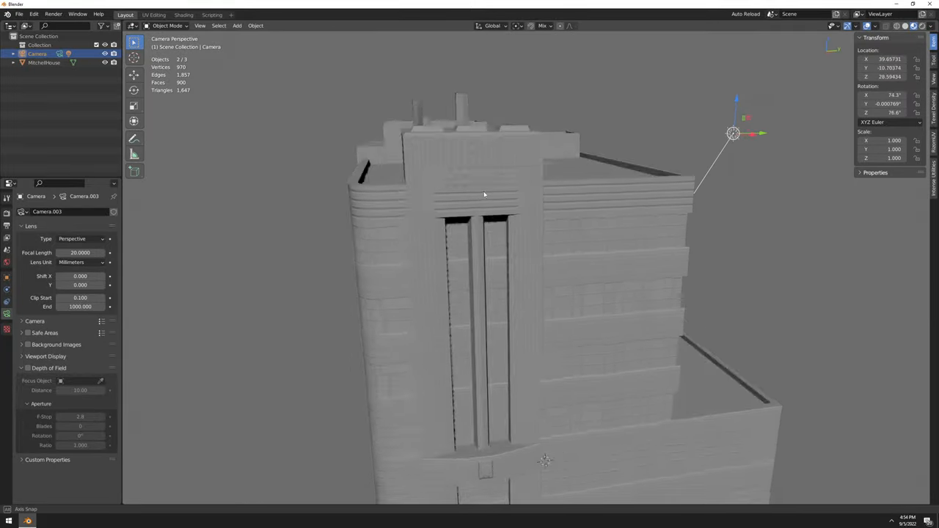
{"action": "left_click_drag", "start_coordinate": [484, 194], "coordinate": [478, 256]}
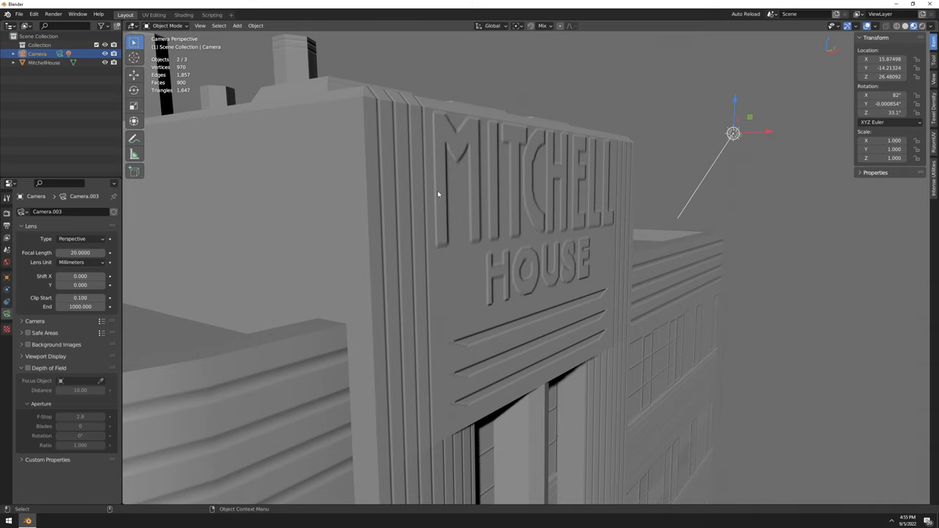
{"action": "mouse_move", "coordinate": [536, 229]}
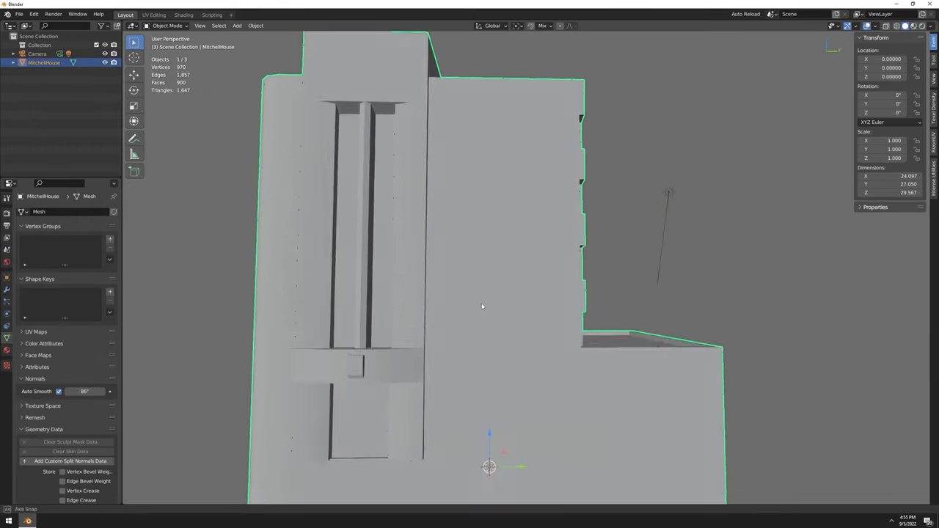
Step: Return the viewport to the camera perspective on the front facade
{"action": "left_click_drag", "start_coordinate": [482, 306], "coordinate": [673, 192]}
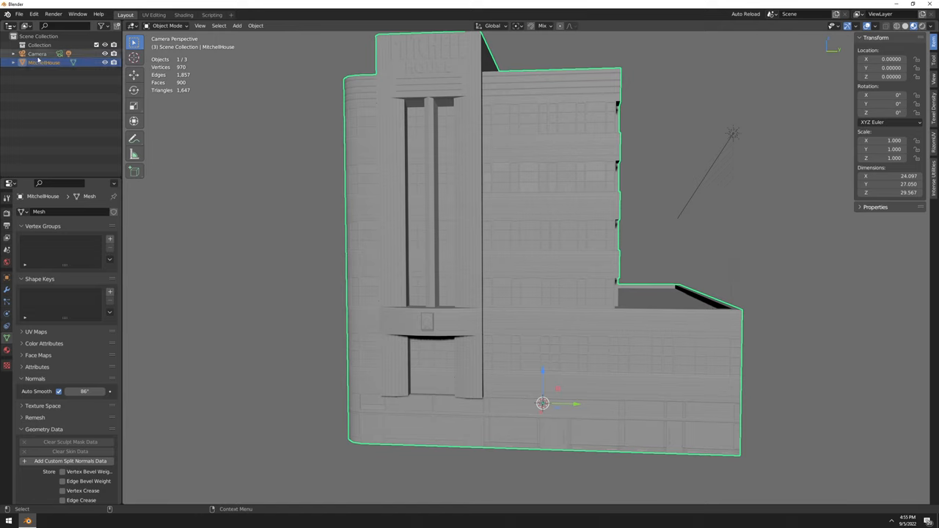
{"action": "left_click", "coordinate": [16, 13]}
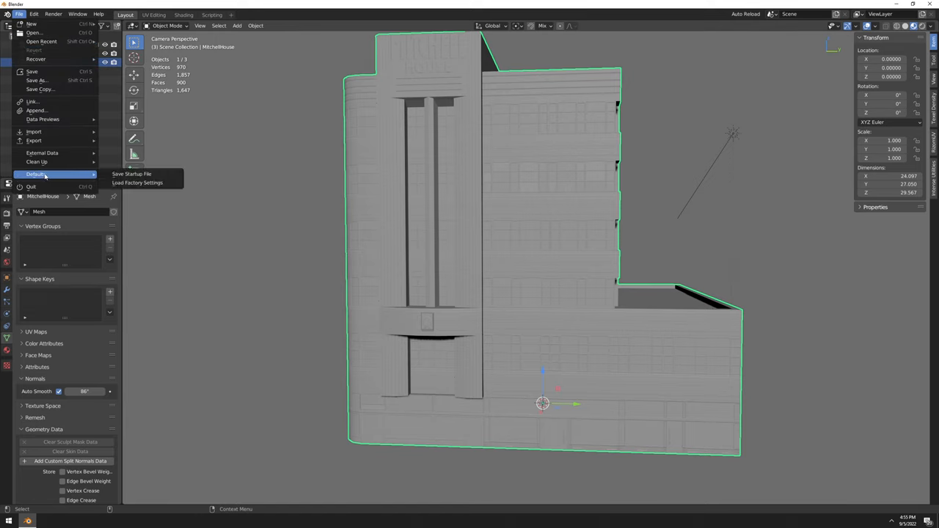
{"action": "left_click", "coordinate": [364, 192]}
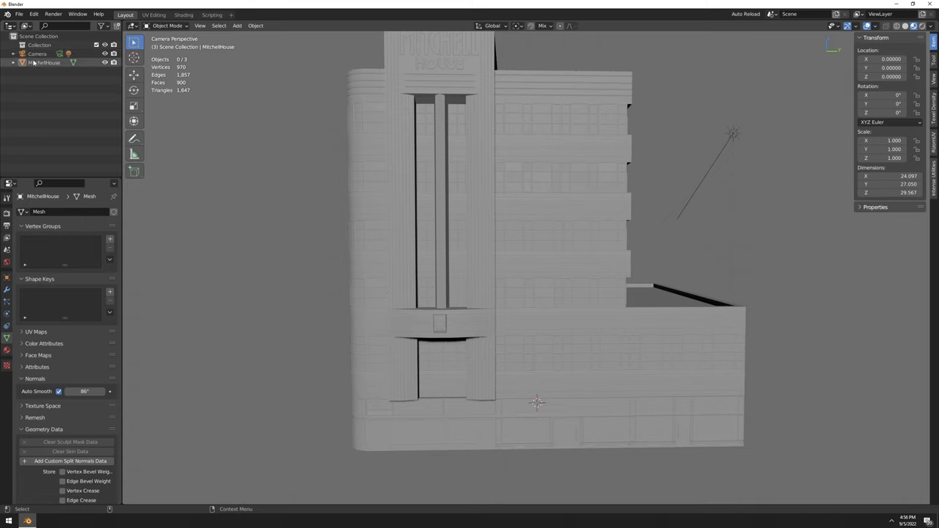
Step: Select the camera in the Outliner and orbit to view the tower from above
{"action": "left_click", "coordinate": [35, 54]}
{"action": "type", "text": "Press 0 to see normal map"}
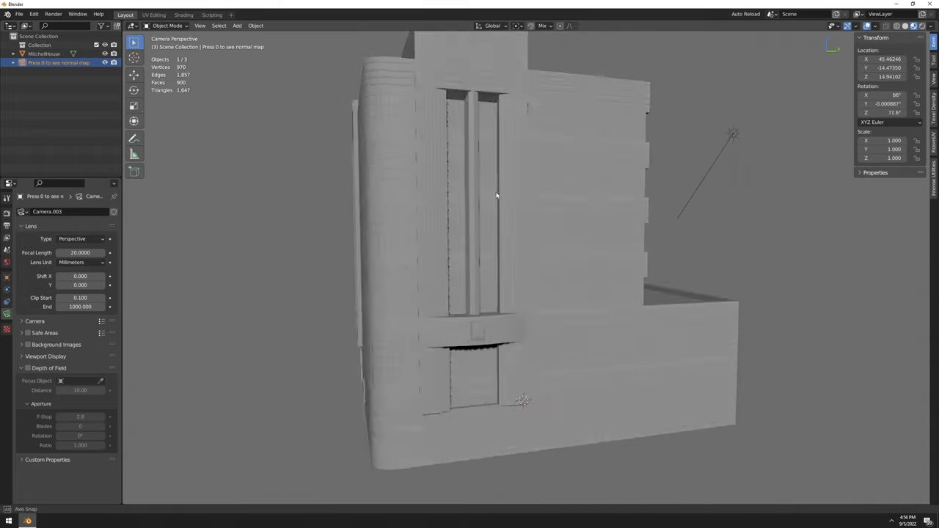
{"action": "left_click_drag", "start_coordinate": [496, 196], "coordinate": [522, 364]}
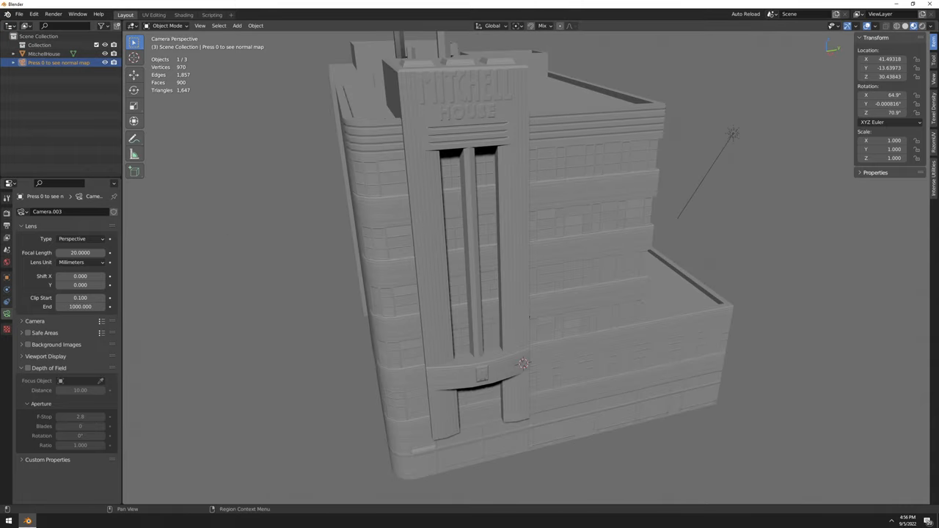